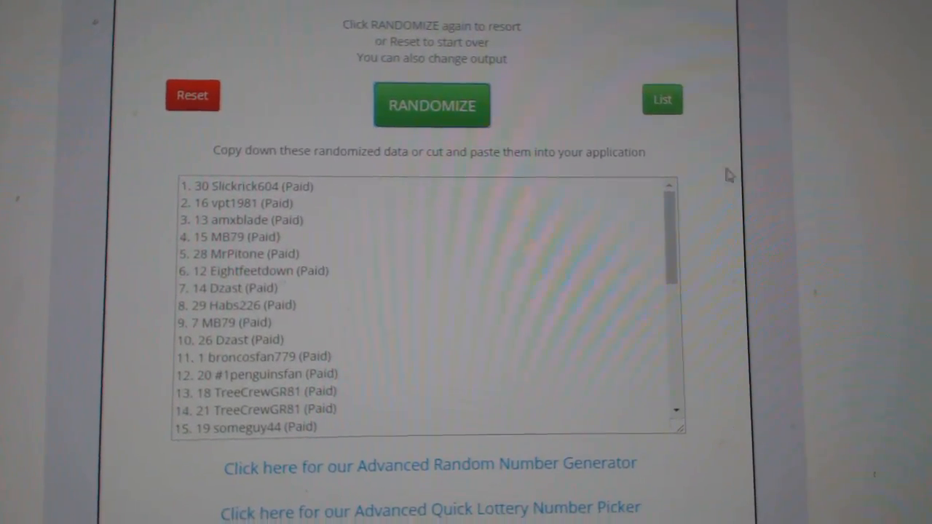
- Select and copy all 30 randomized participant entries from the output box
click(431, 105)
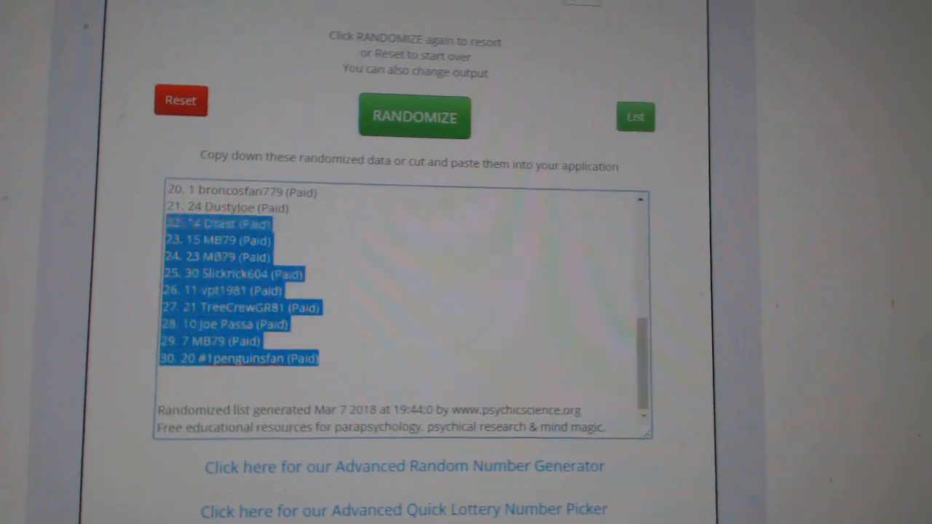
click(414, 117)
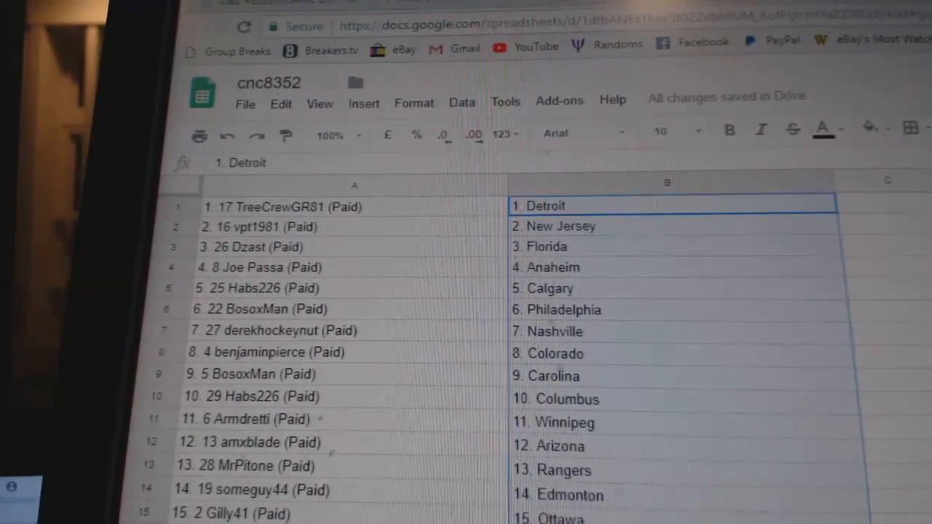
scroll(down, 3)
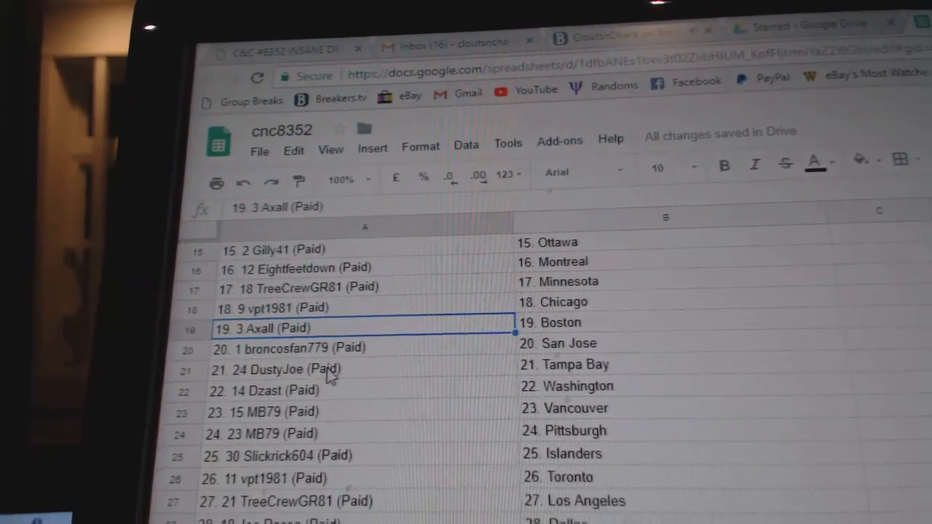
scroll(down, 3)
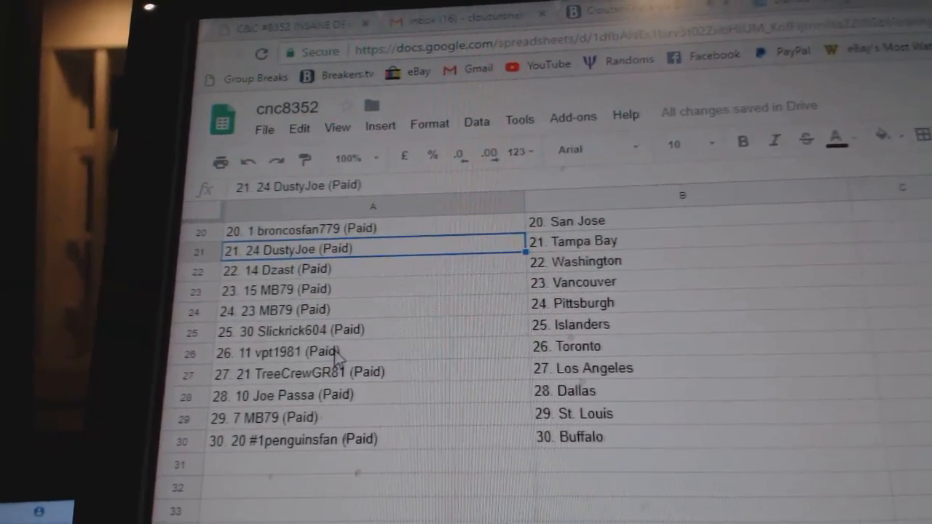